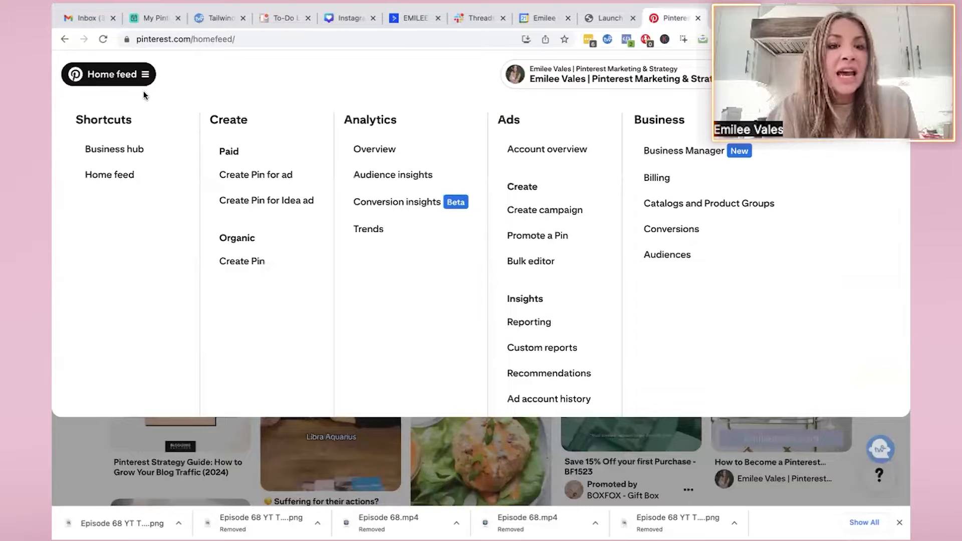
mouse_move(114, 148)
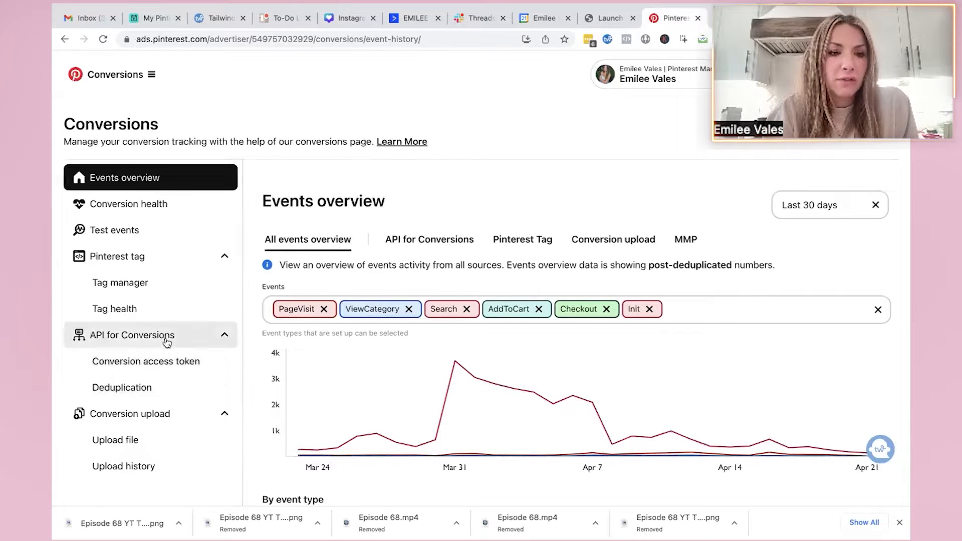
Choose Conversions under Business to reach the Events overview page
click(119, 256)
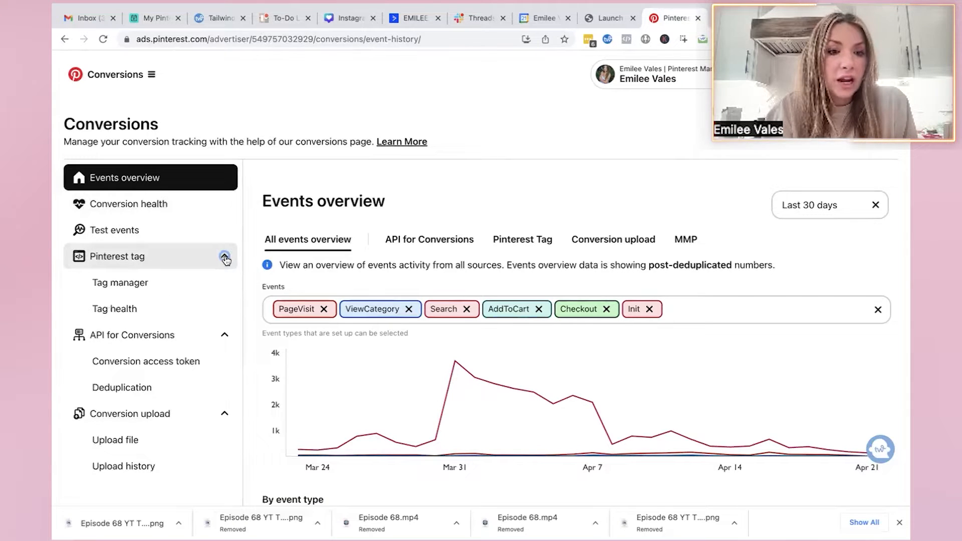
click(224, 256)
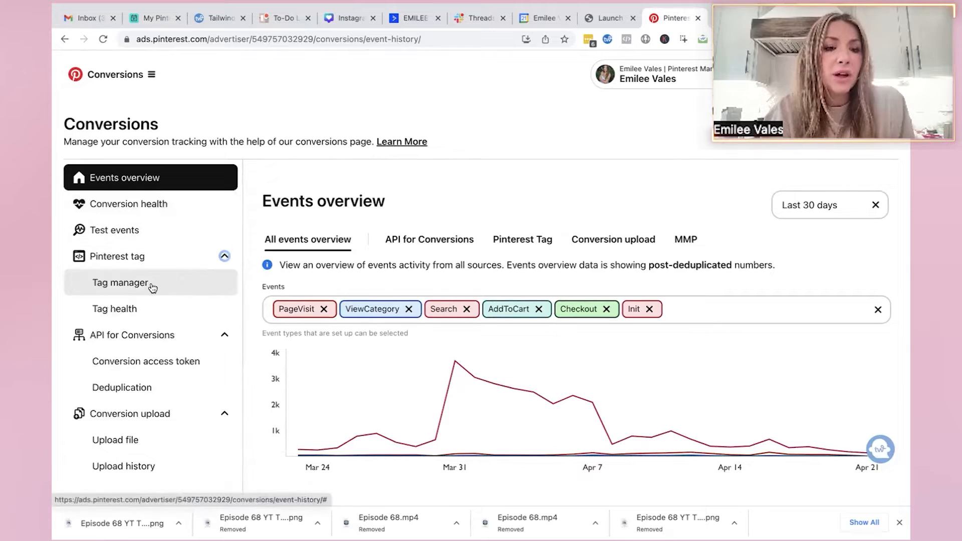
mouse_move(114, 309)
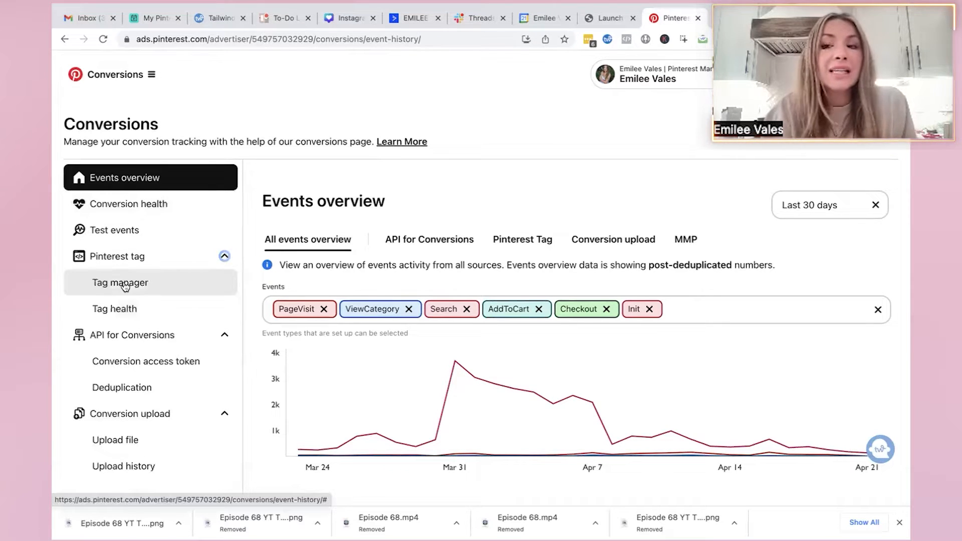
click(121, 283)
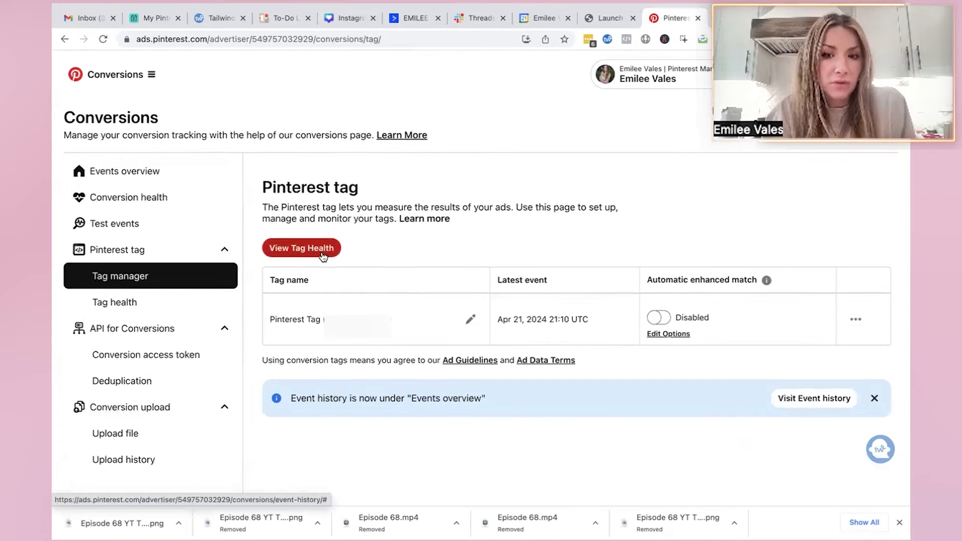
mouse_move(855, 319)
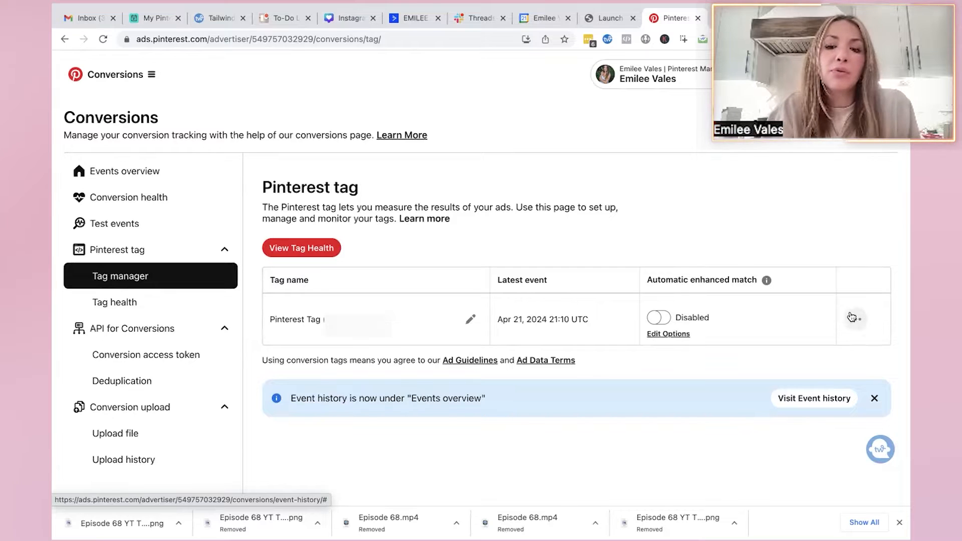
Show the three-dot options menu on the Pinterest Tag row in Tag manager
click(855, 318)
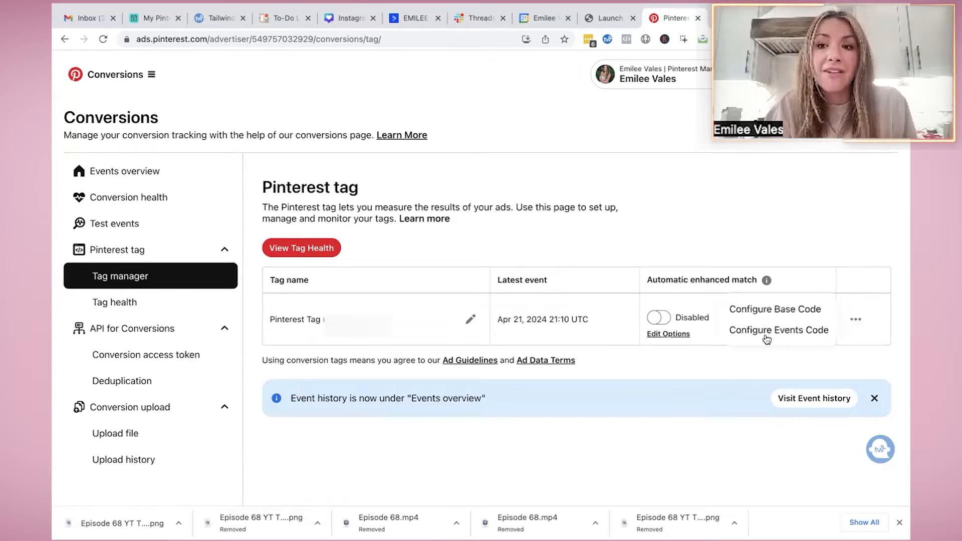
Choose Configure Base Code to bring up the tag install method dialog
click(775, 309)
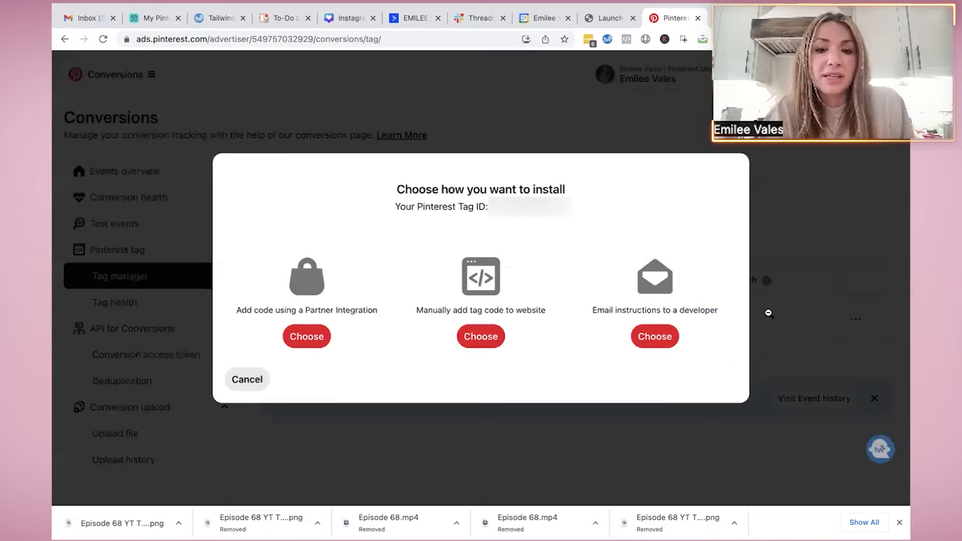
mouse_move(538, 224)
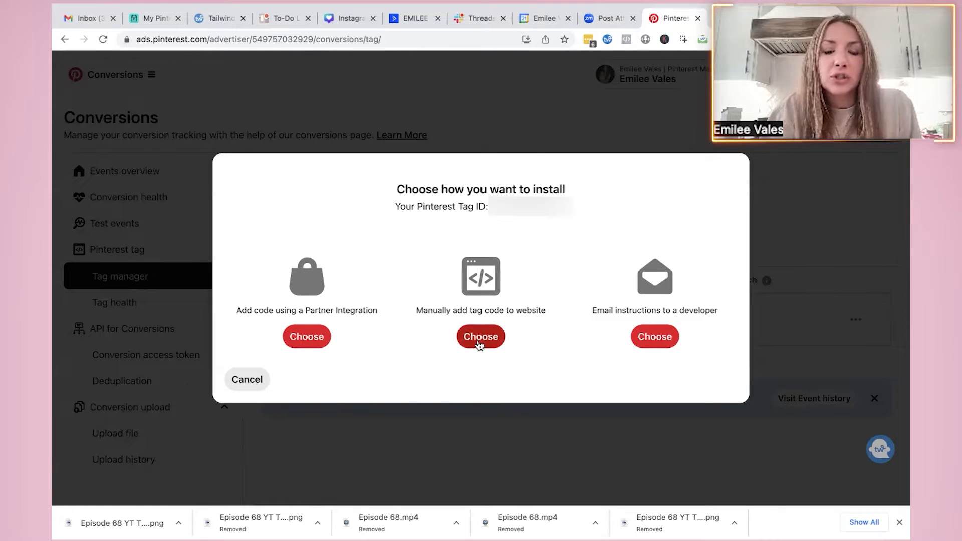
Choose manual tag code install and check the emileevales website URL for eligible partners
click(480, 336)
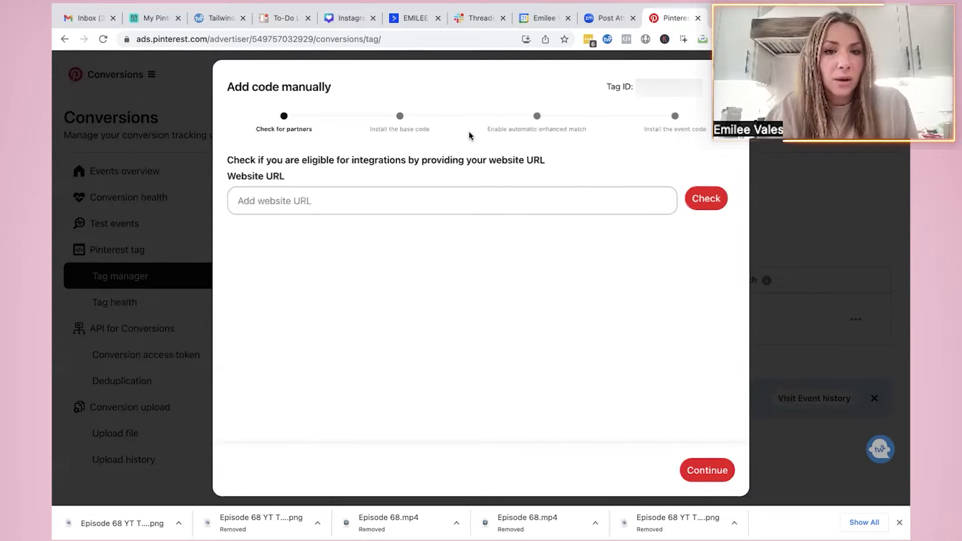
click(451, 201)
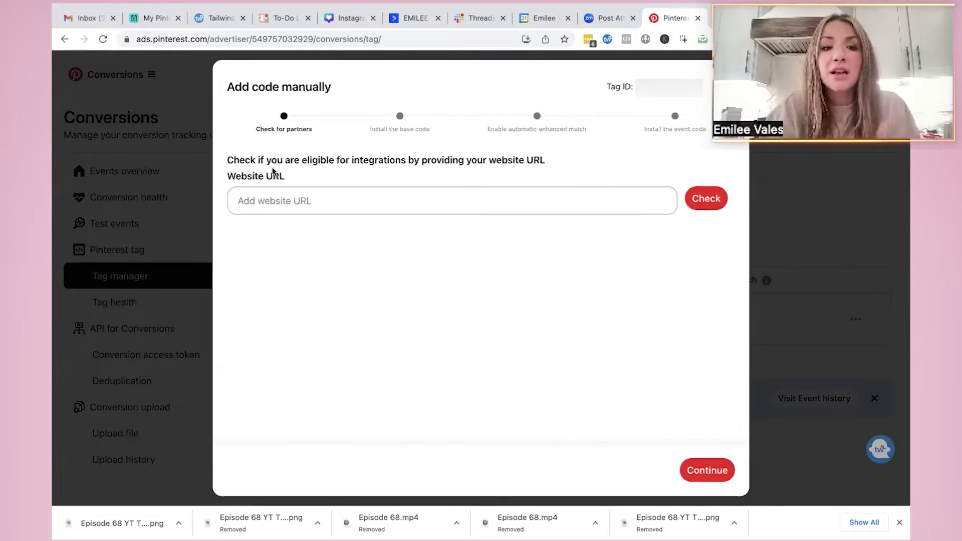
text(www)
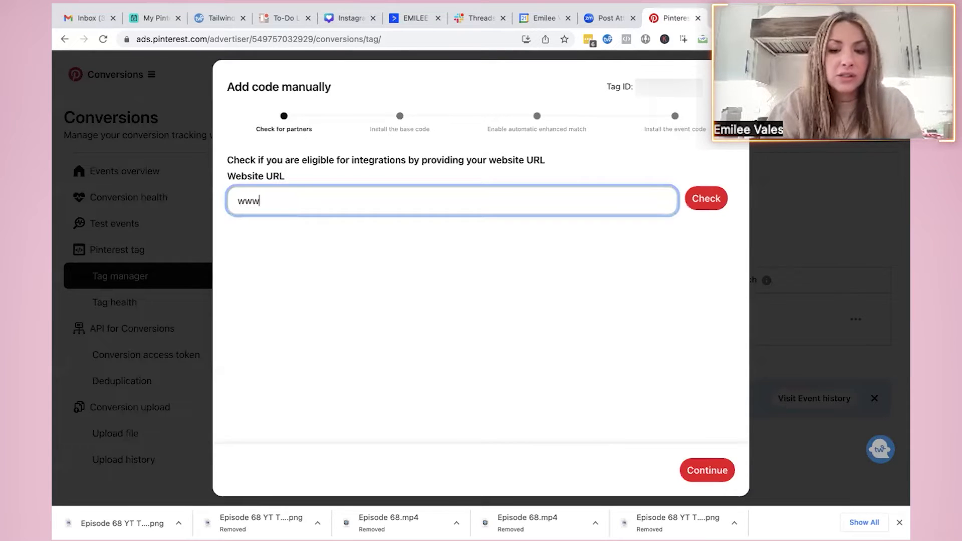
text(emileevales.com)
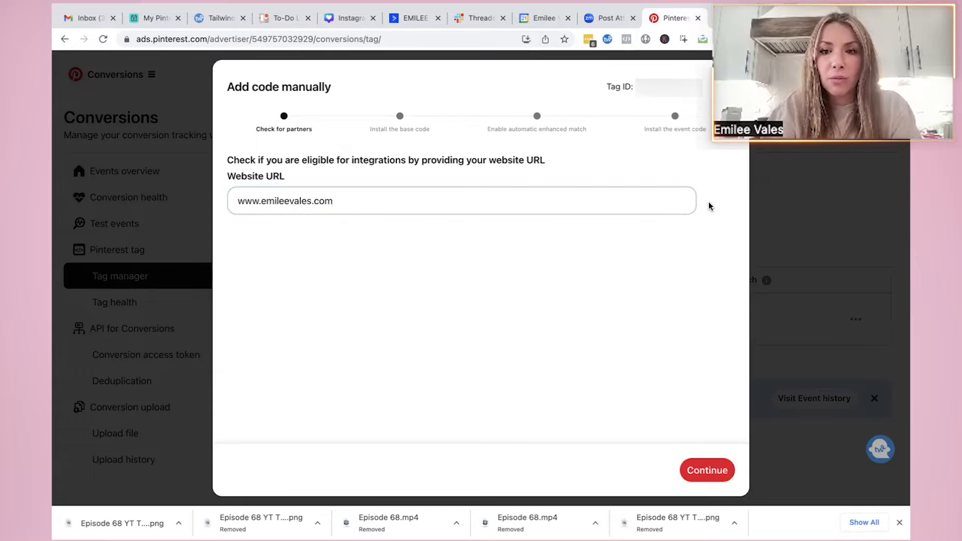
click(705, 198)
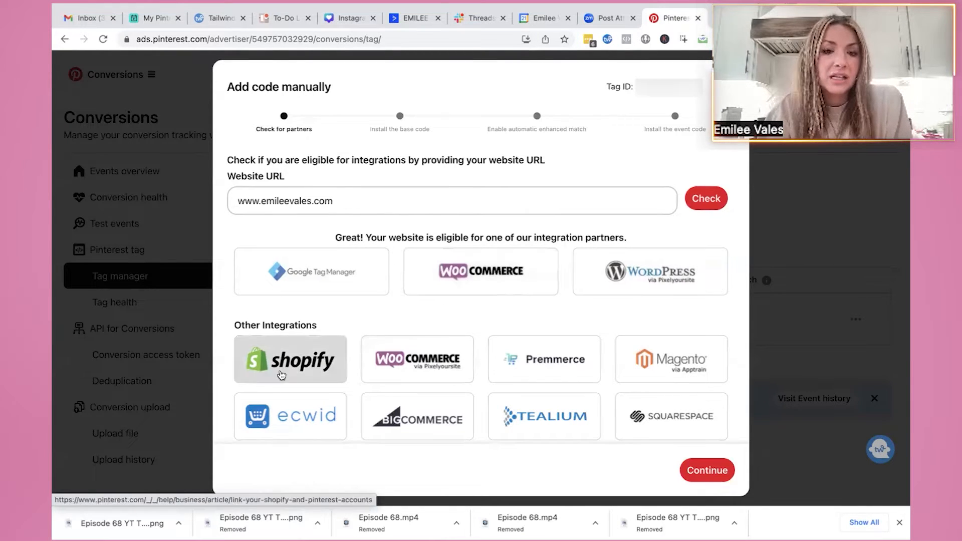
mouse_move(417, 415)
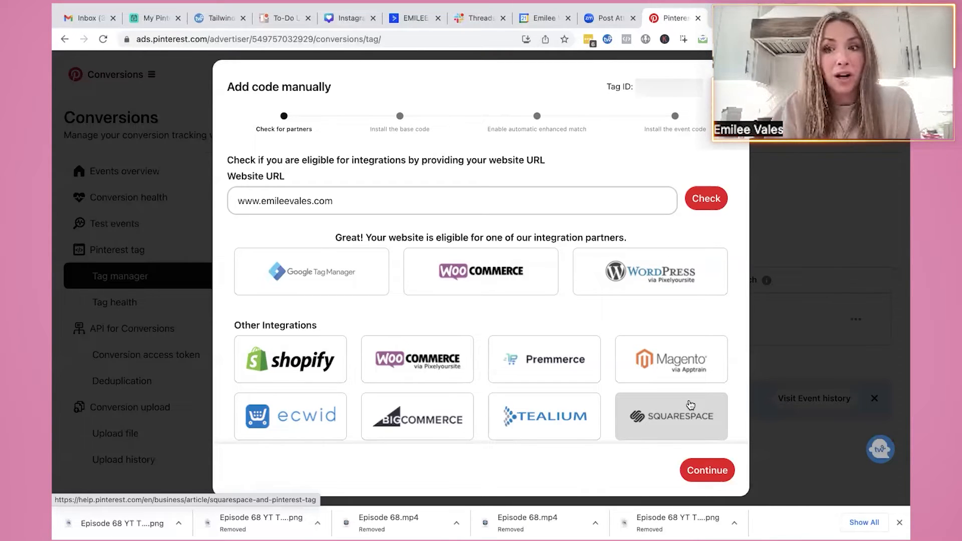
Continue to the Install the base code step and copy the Pinterest tag base code
click(706, 470)
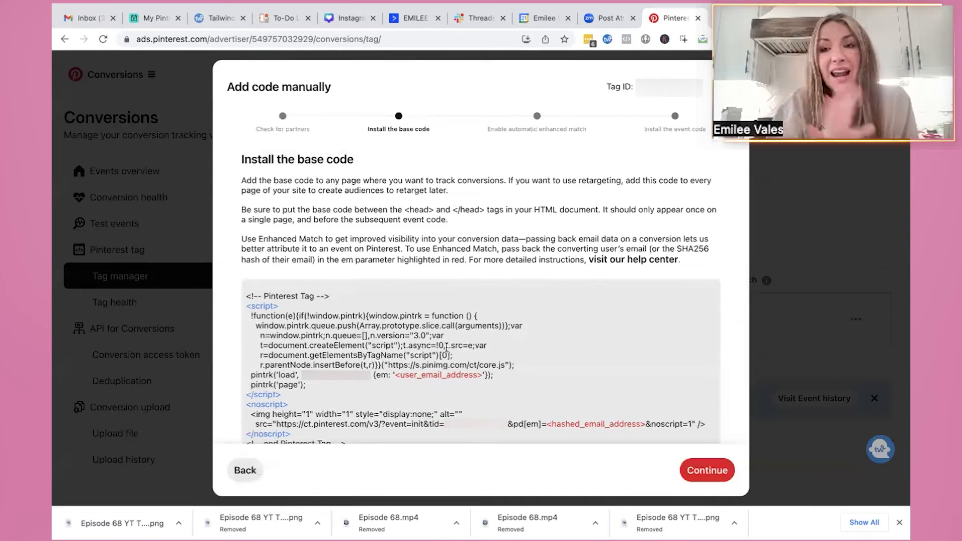
scroll(down, 3)
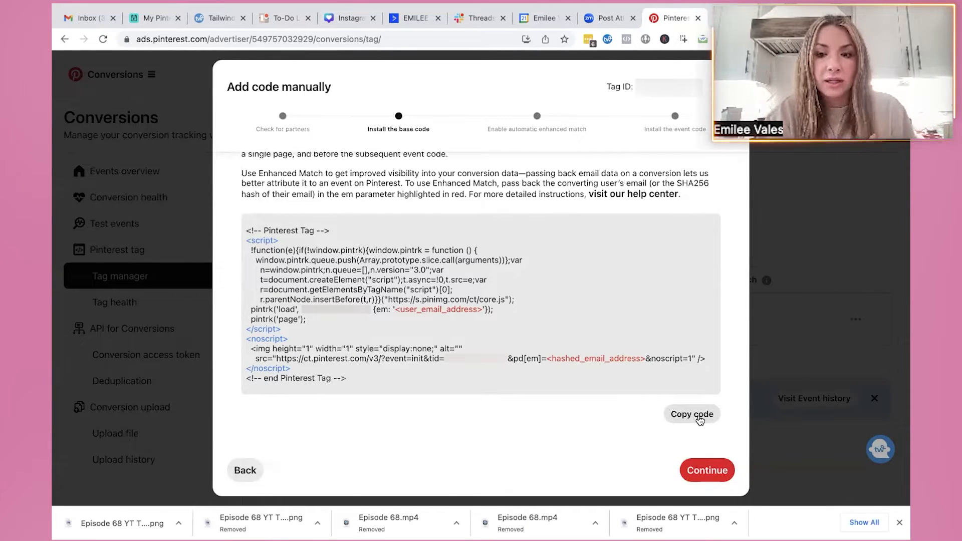
click(692, 414)
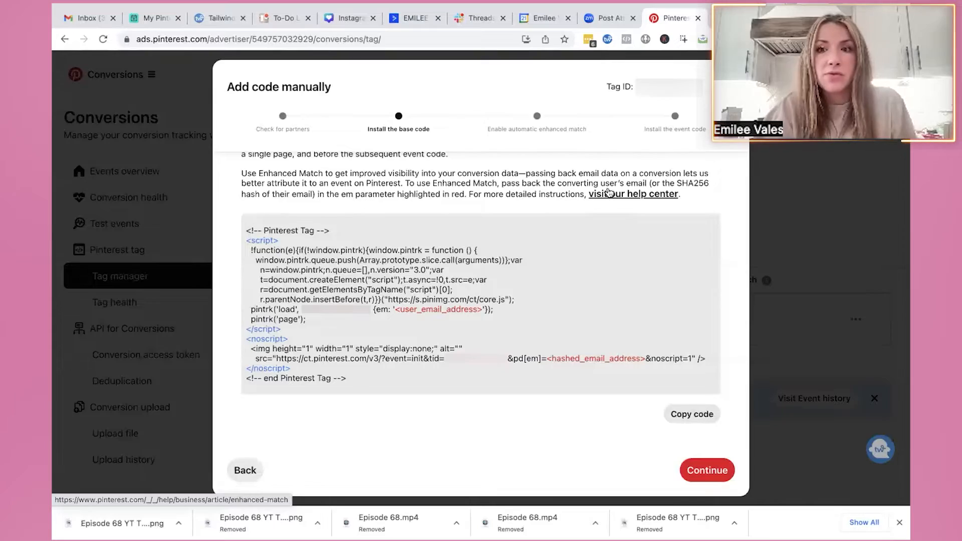
Switch to the WordPress dashboard tab and reveal the Code Snippets sidebar submenu
click(543, 18)
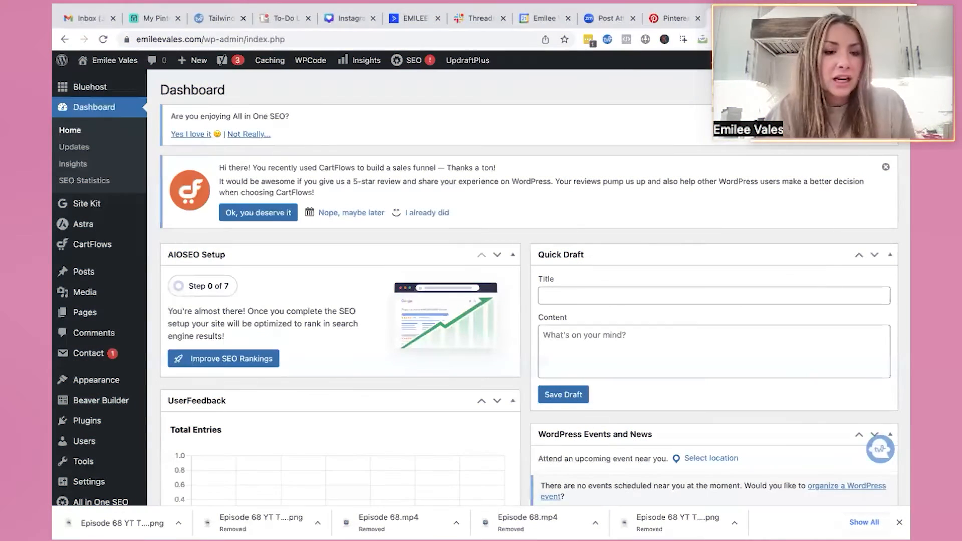
scroll(down, 3)
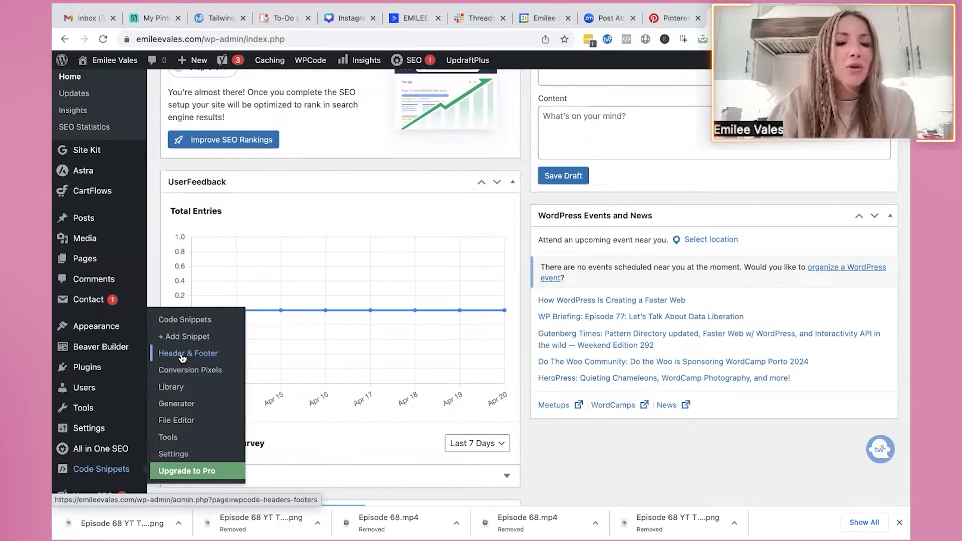
Go to WPCode Header & Footer and review the Facebook Pixel and Google tag scripts in the header
click(188, 353)
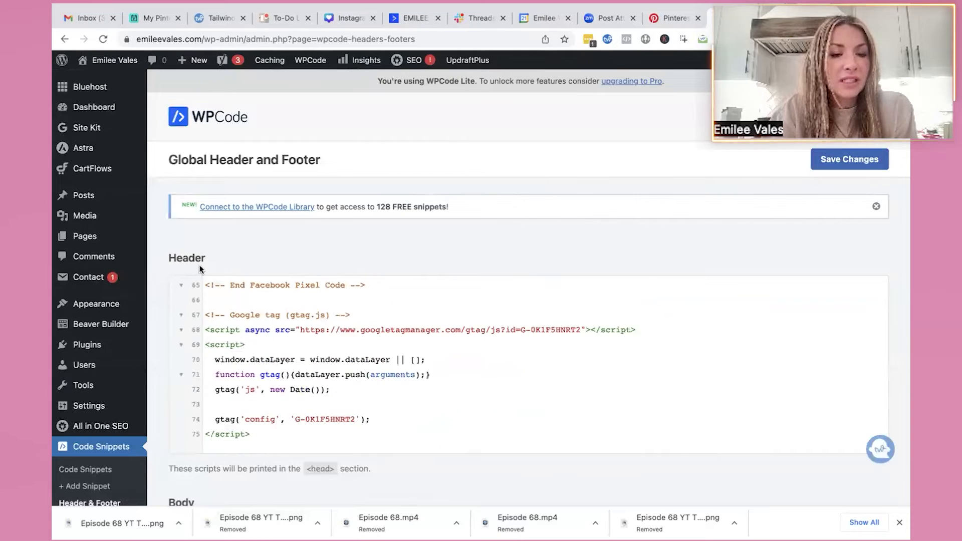
scroll(down, 3)
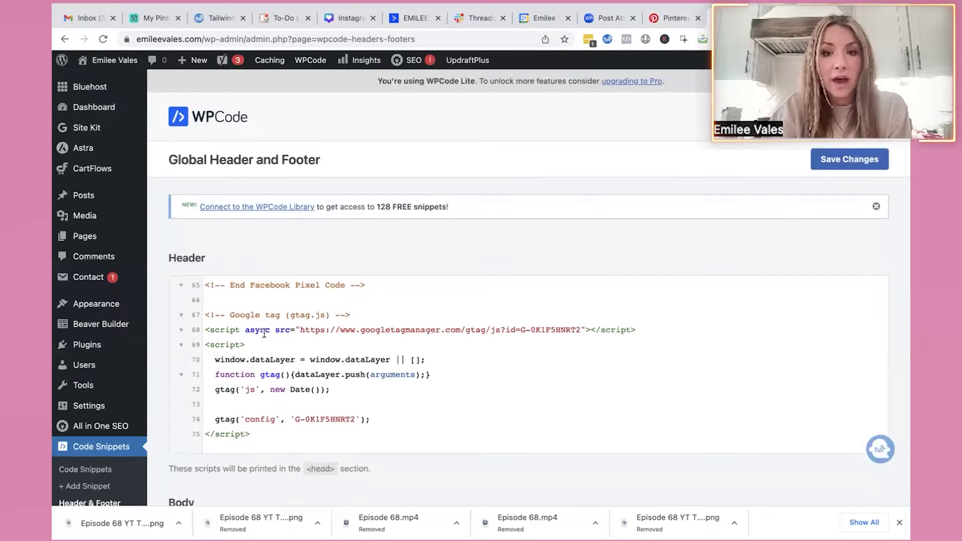
scroll(down, 3)
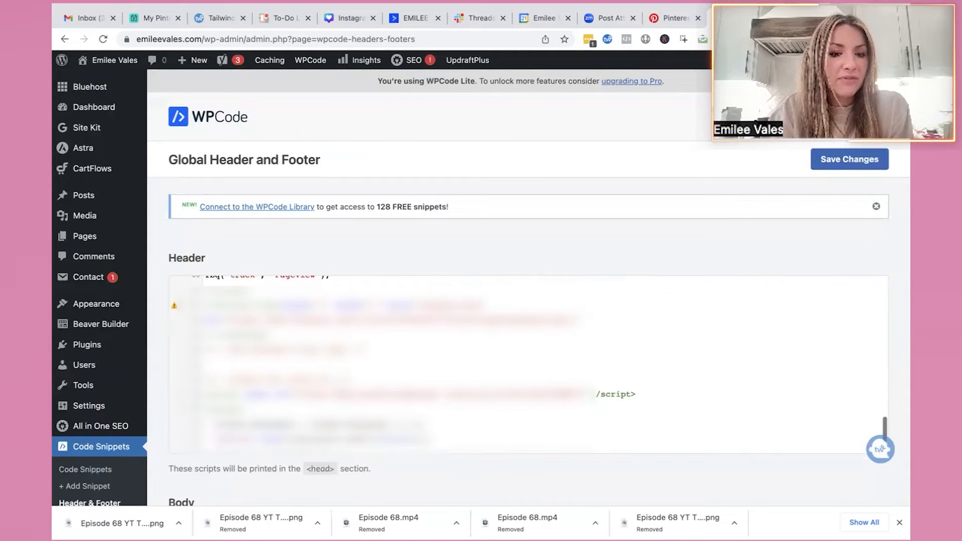
scroll(down, 3)
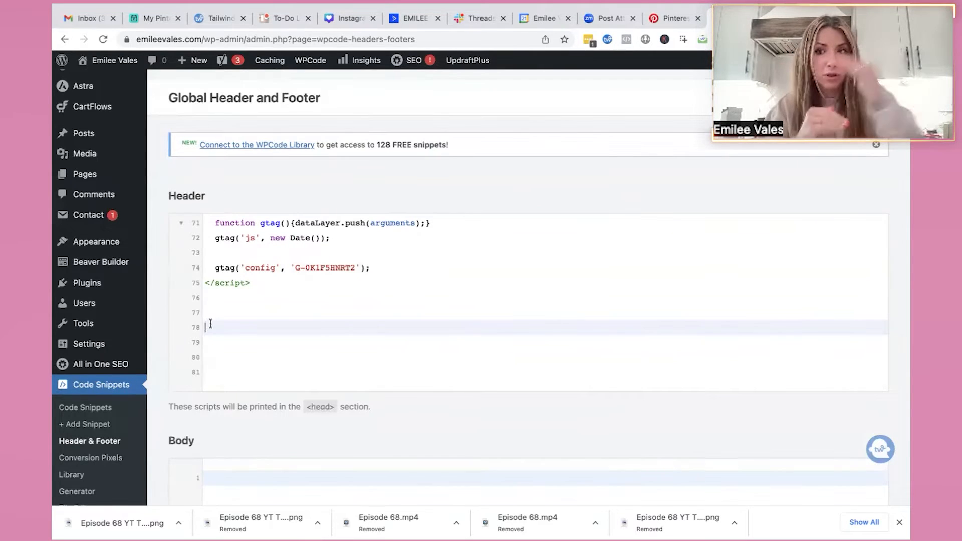
scroll(down, 3)
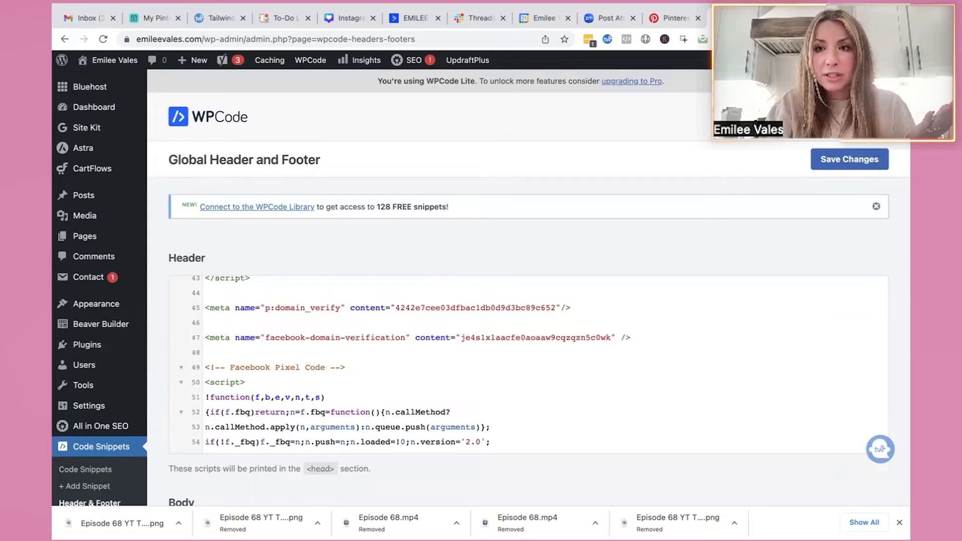
Load emileevales.com in a new browser tab
click(688, 18)
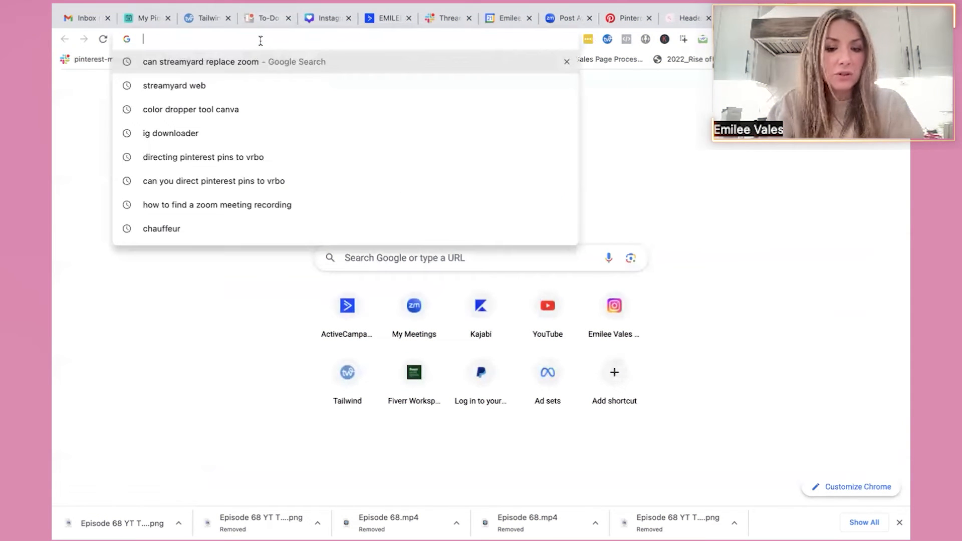
text(emileevales.com)
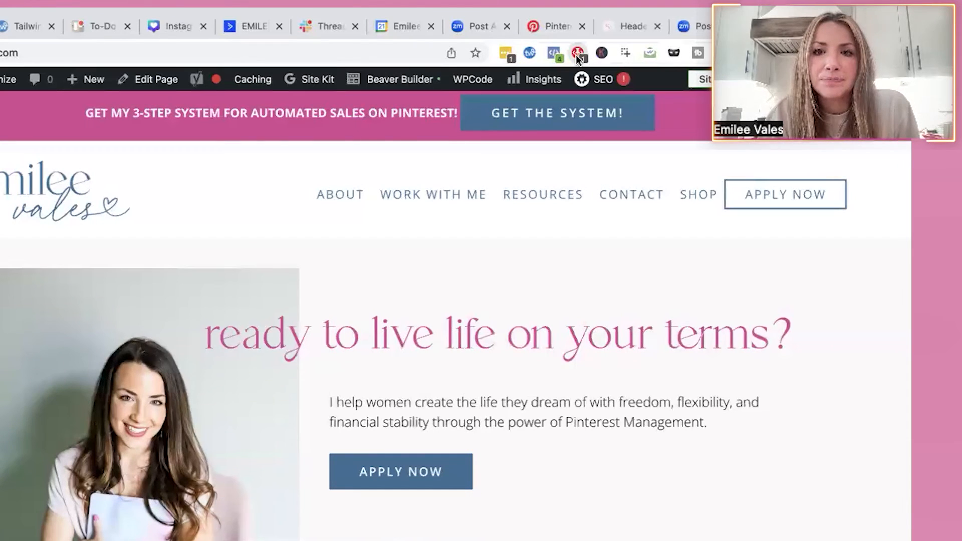
Run Pinterest Tag Helper on the homepage, confirm no issues, and return to the tag manager tab
click(576, 53)
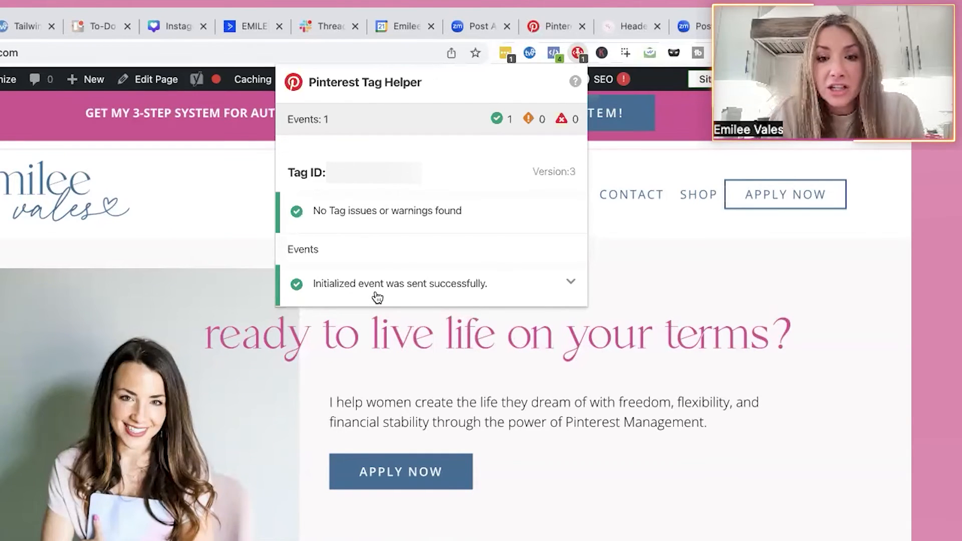
click(571, 281)
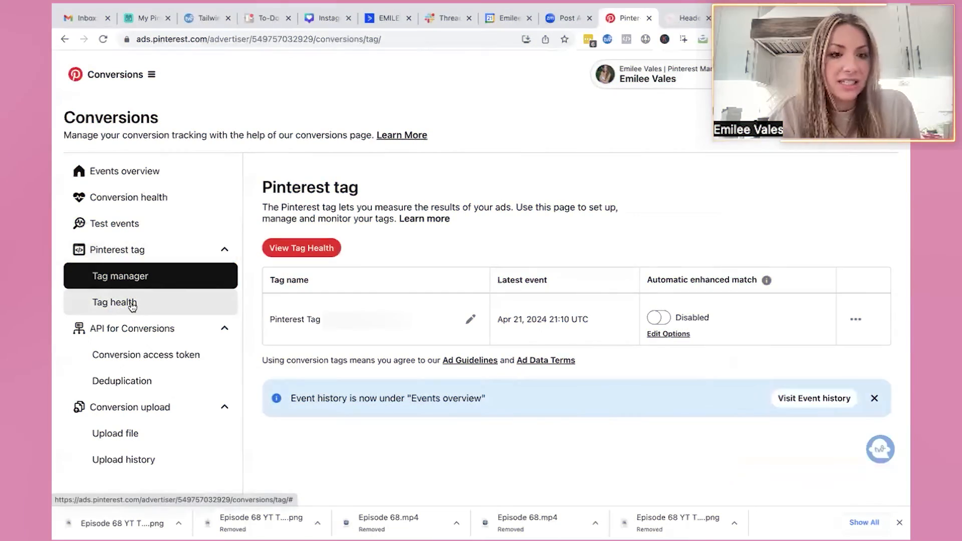
Review Tag health showing Healthy, then go to the Test events page
click(113, 302)
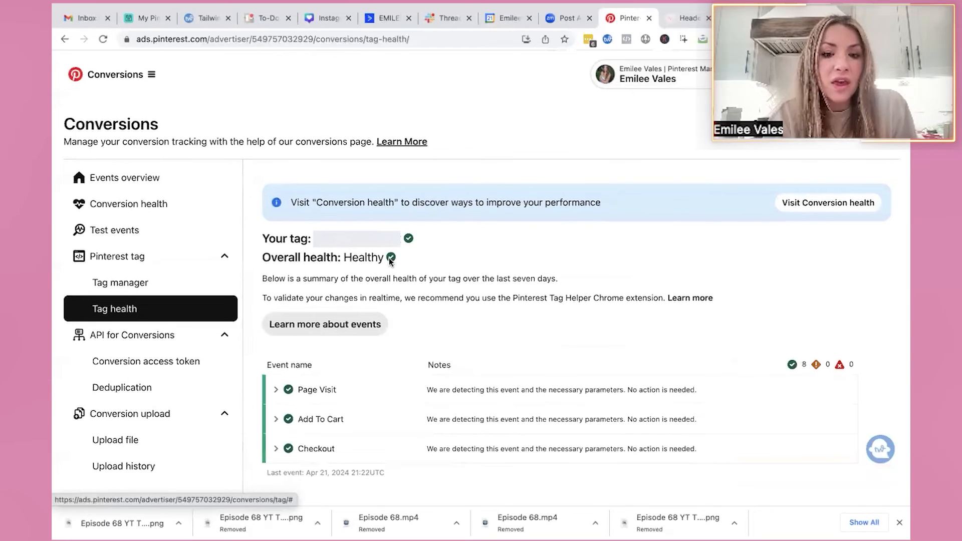
mouse_move(337, 377)
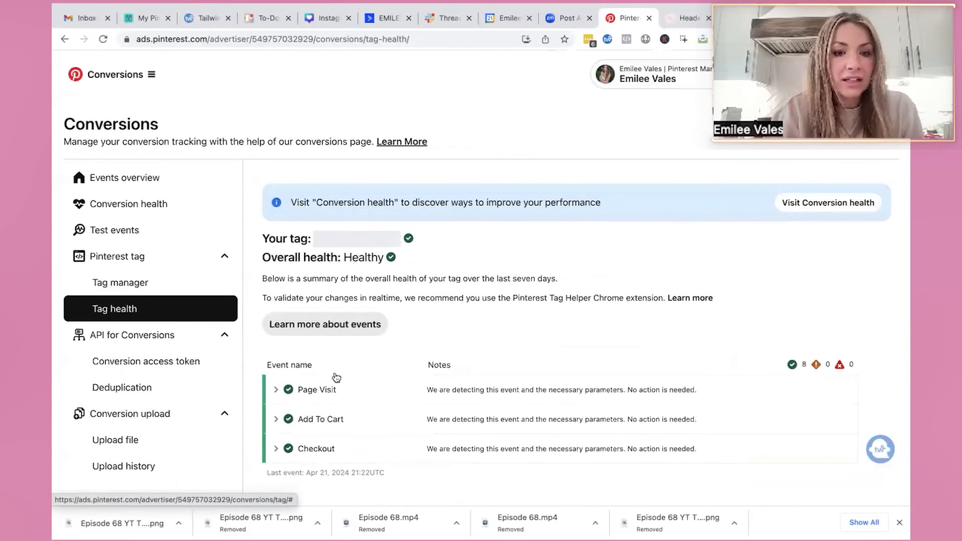
click(114, 230)
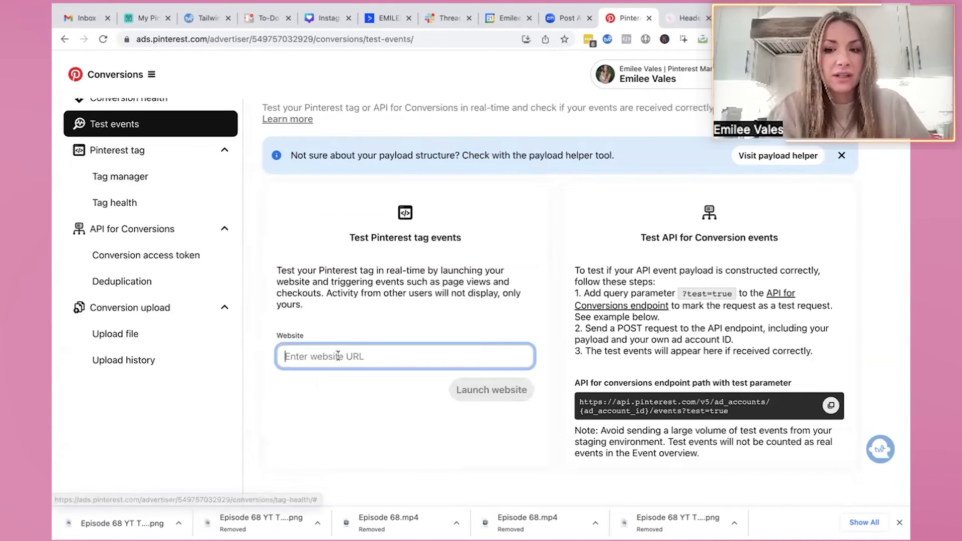
text(www.emileevales.com)
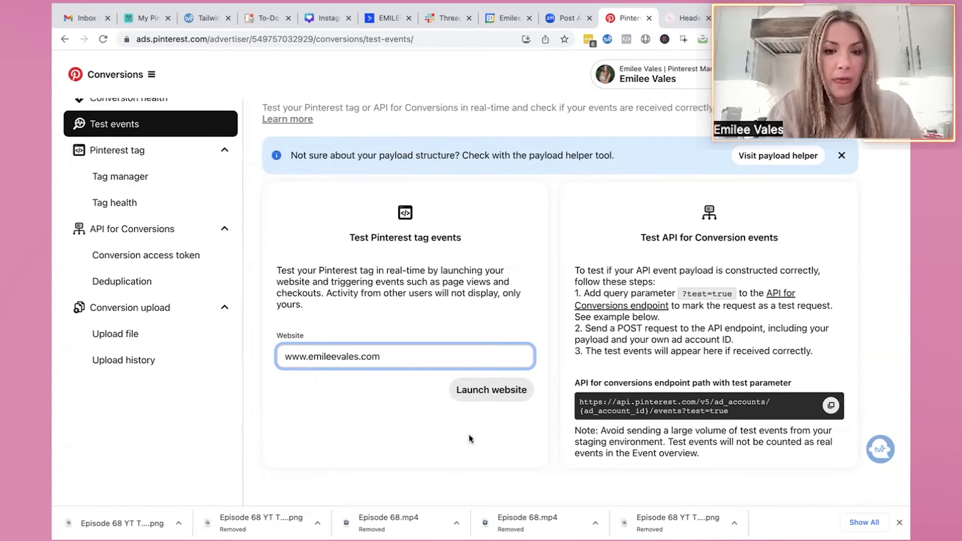
click(492, 390)
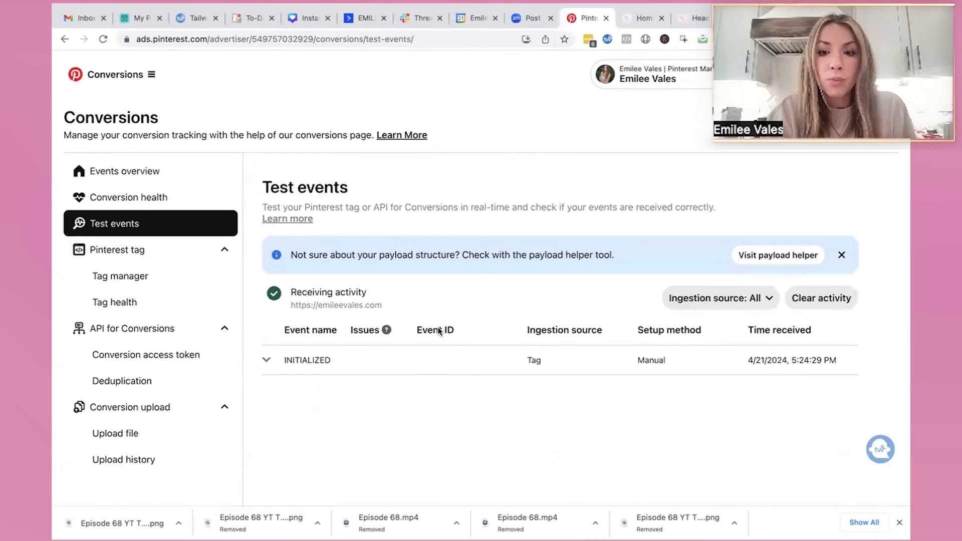